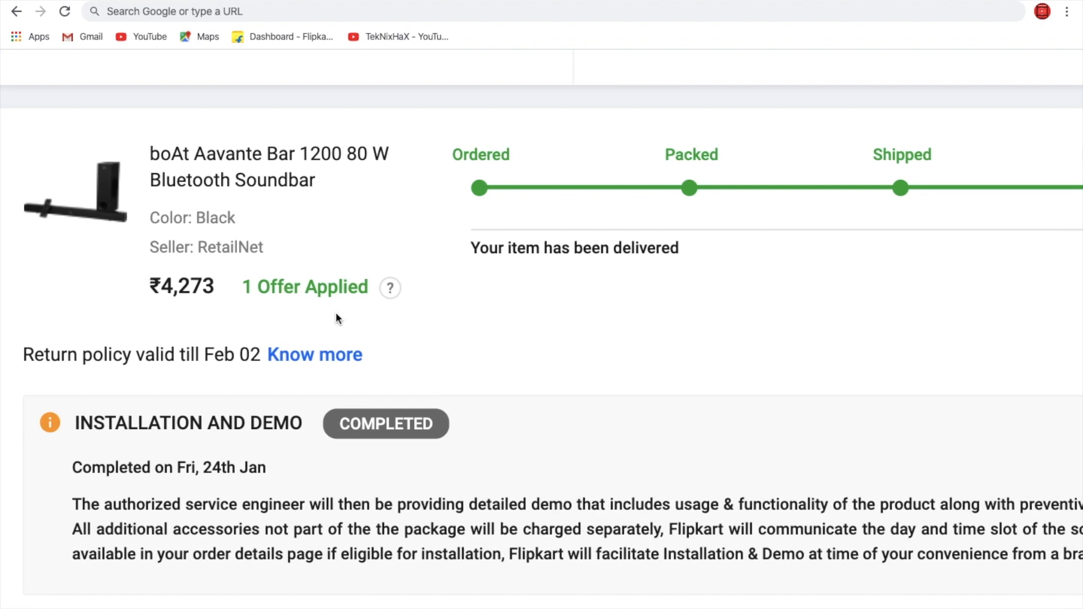
Select the ₹4,273 price beside '1 Offer Applied' on the boAt Aavante Bar 1200 order
double_click(195, 286)
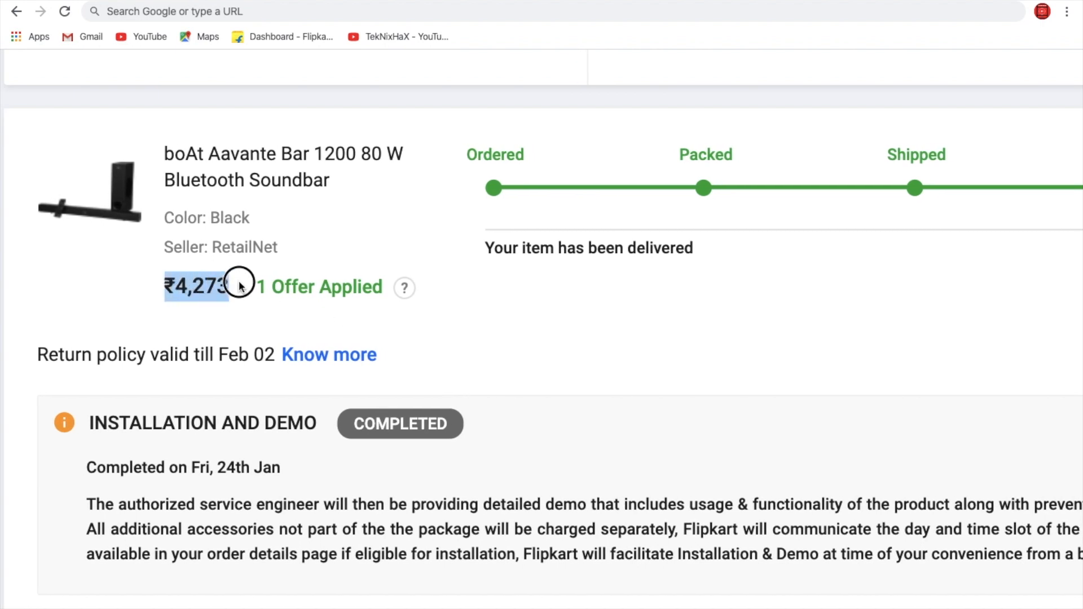